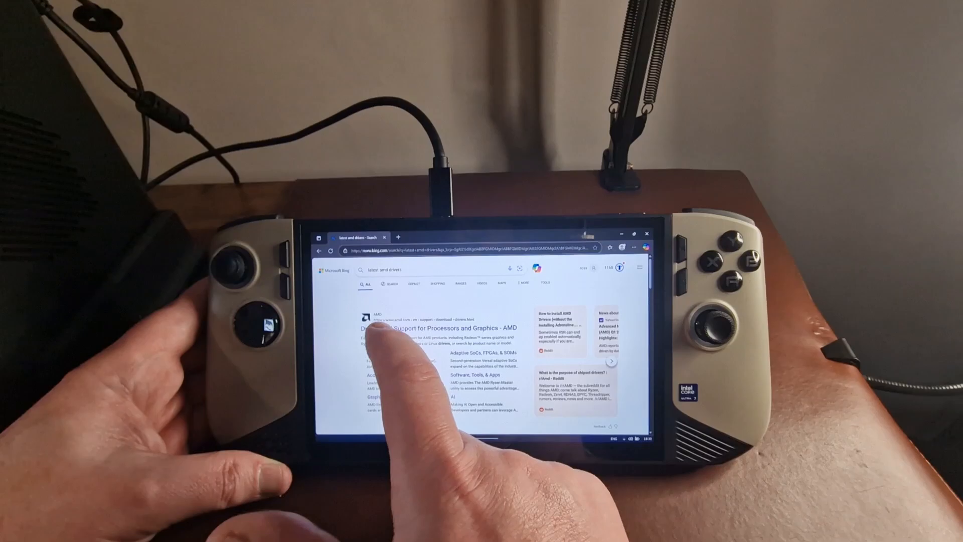
# Step: Reach AMD's Drivers and Support page from the search results and scroll to the product search
pyautogui.click(433, 327)
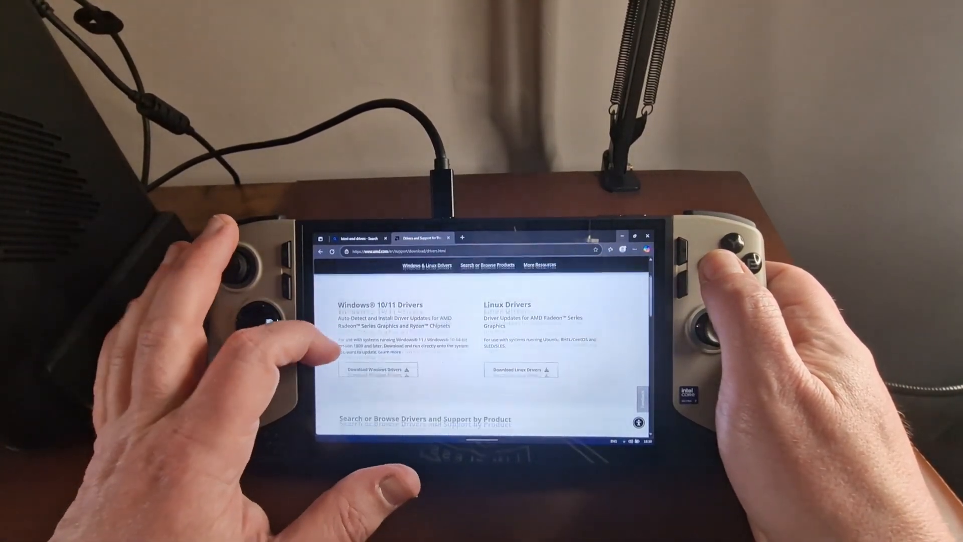
pyautogui.scroll(-3)
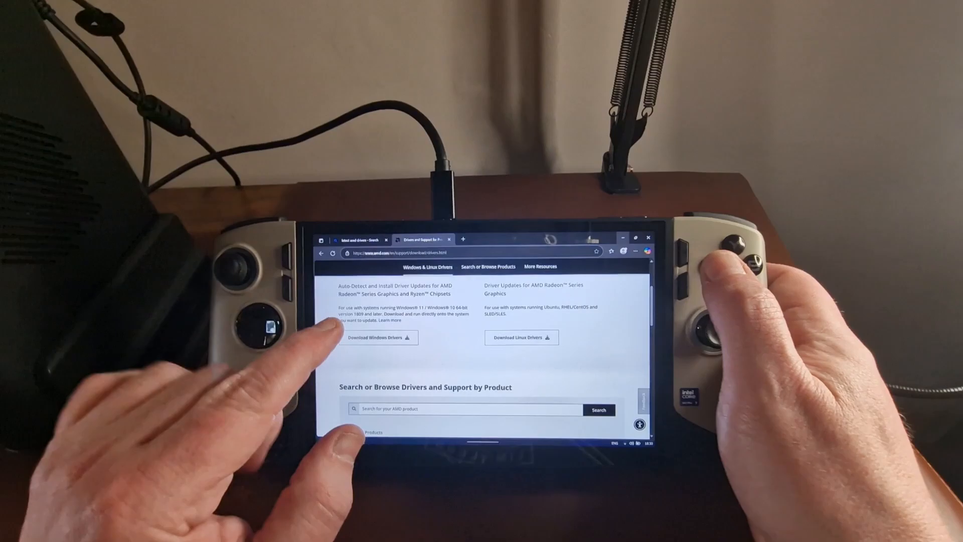
pyautogui.scroll(-3)
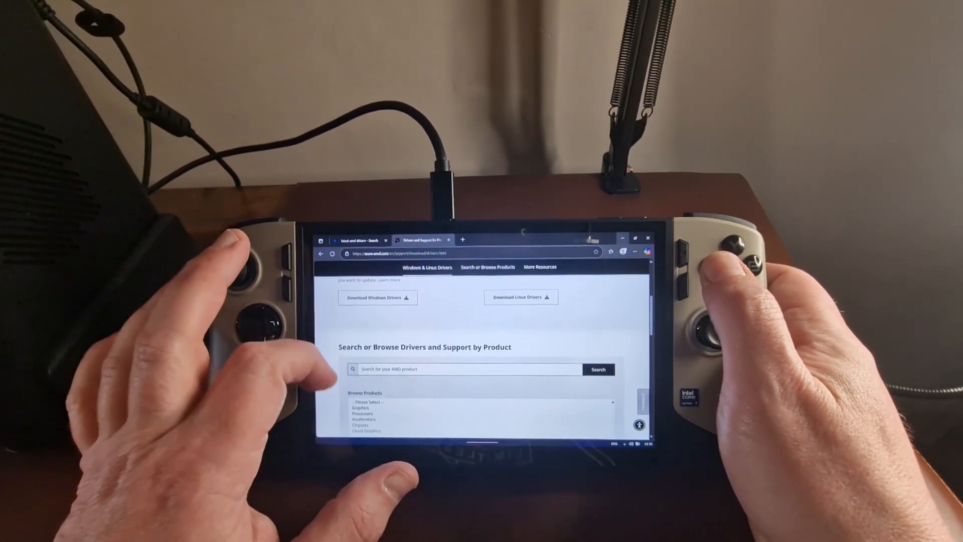
# Step: Scroll the Drivers and Support page to bring the 'Search for your AMD product' field into view
pyautogui.scroll(-3)
pyautogui.write('rx 7600m xt')
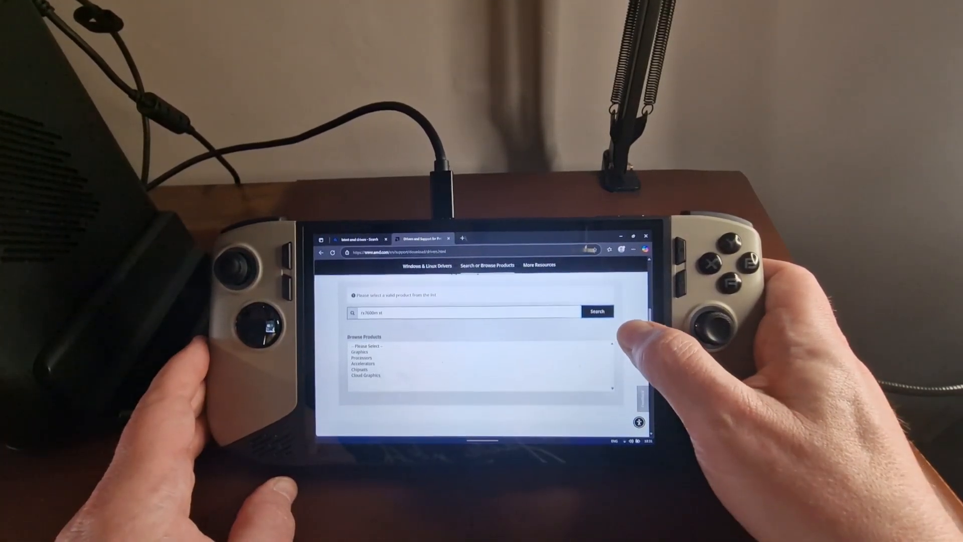
pyautogui.scroll(3)
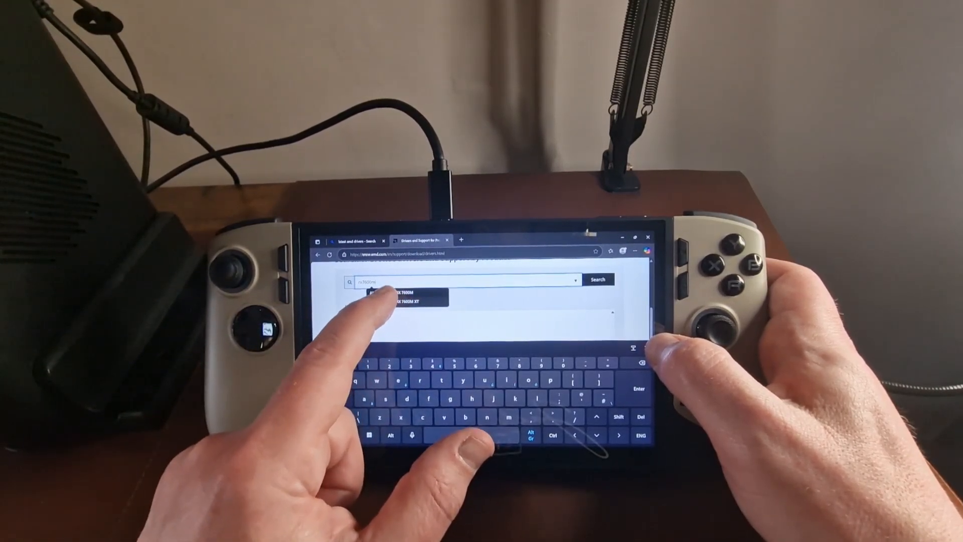
# Step: Choose the Radeon RX 7800M suggestion and scroll to its Windows 11 64-bit driver list
pyautogui.click(408, 303)
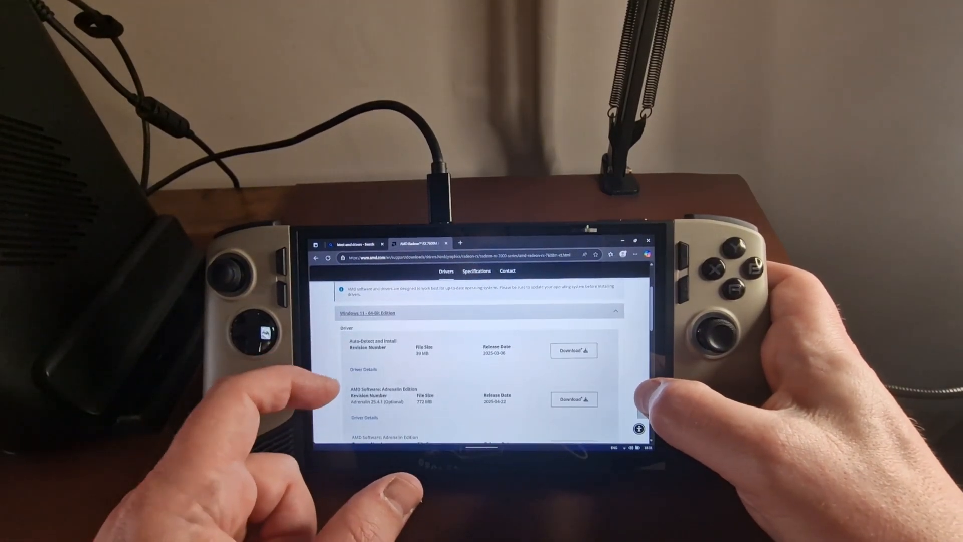
pyautogui.scroll(-3)
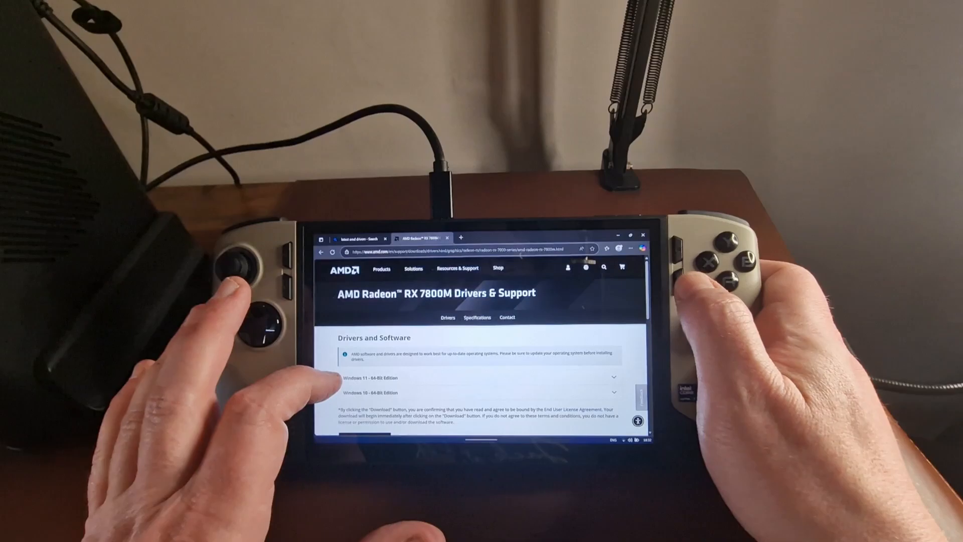
# Step: Expand the Windows 11 64-bit downloads and start downloading Adrenalin 25.3.1 (WHQL Recommended)
pyautogui.click(477, 377)
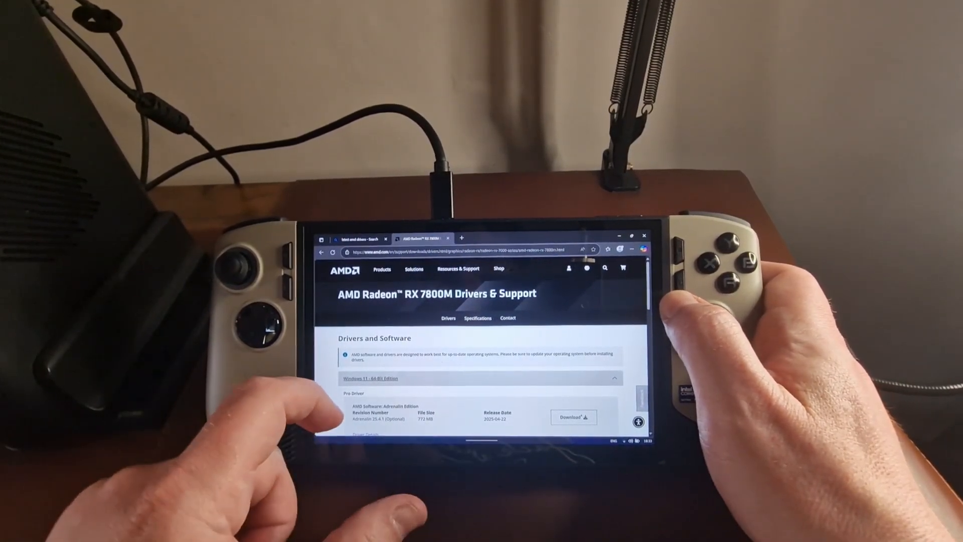
pyautogui.scroll(-3)
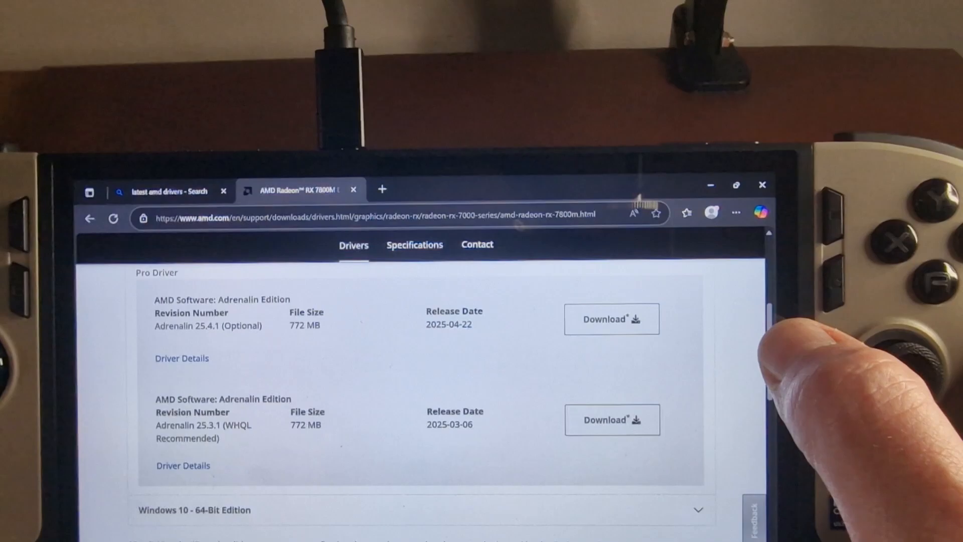
pyautogui.click(612, 419)
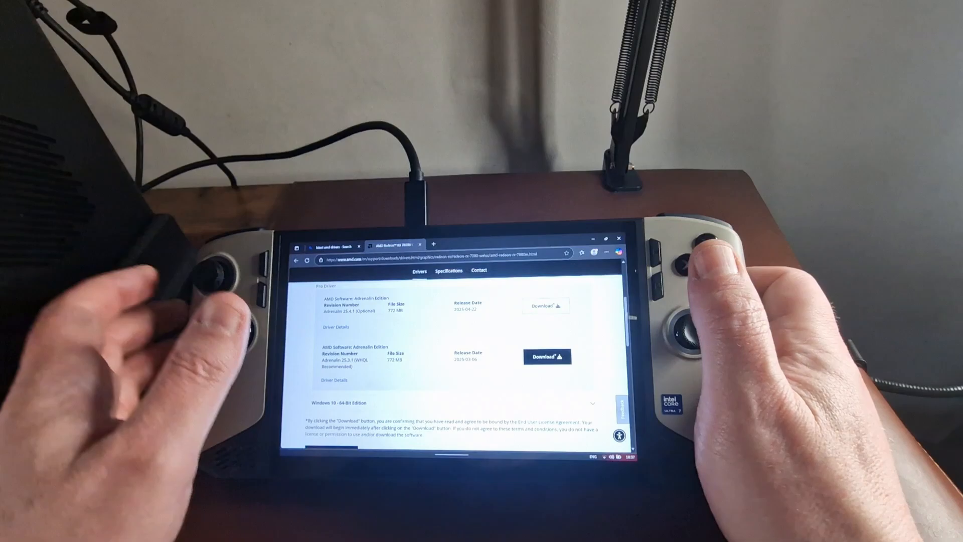
# Step: Launch the newly installed AMD Software: Adrenalin Edition to its welcome screen
pyautogui.click(384, 447)
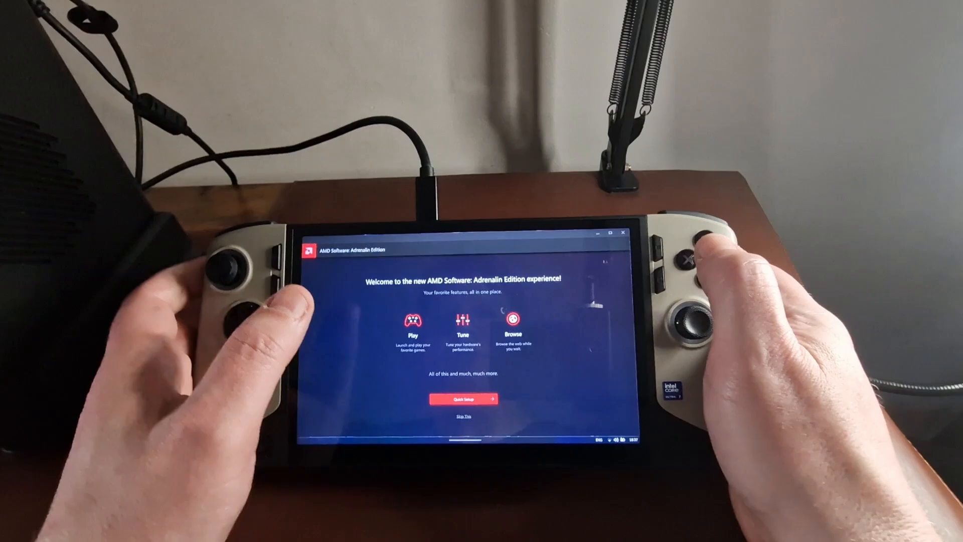
pyautogui.click(463, 398)
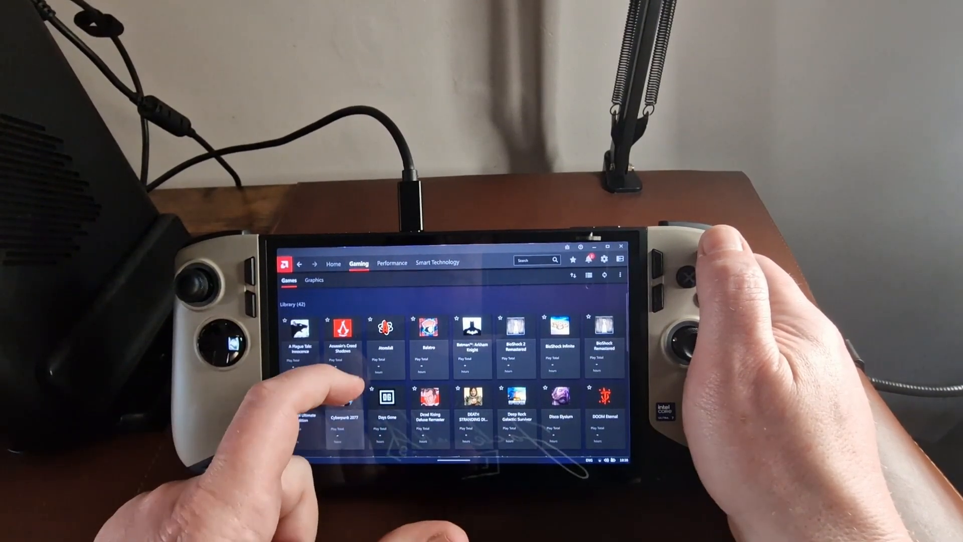
# Step: Scroll the Games library and launch The Last of Us Part II Remastered
pyautogui.scroll(-3)
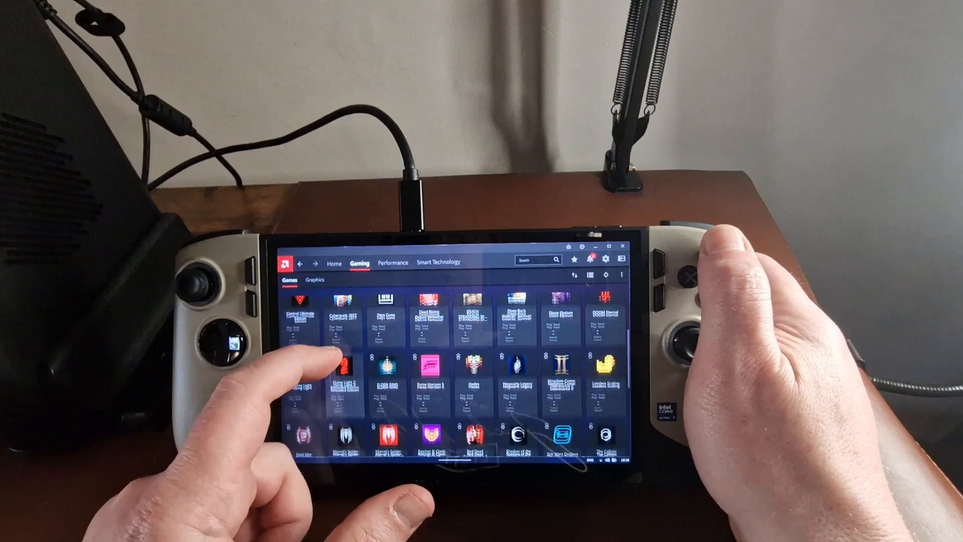
pyautogui.scroll(-3)
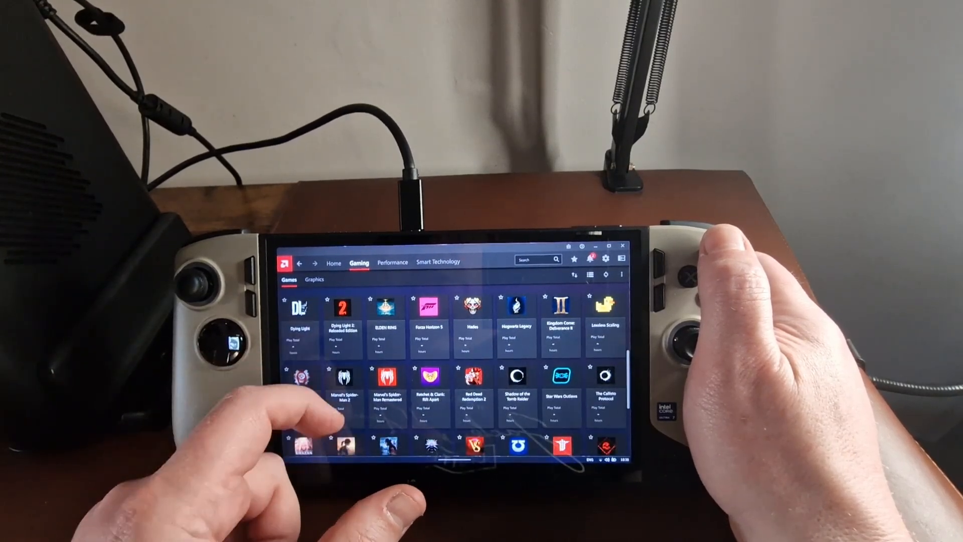
pyautogui.scroll(-3)
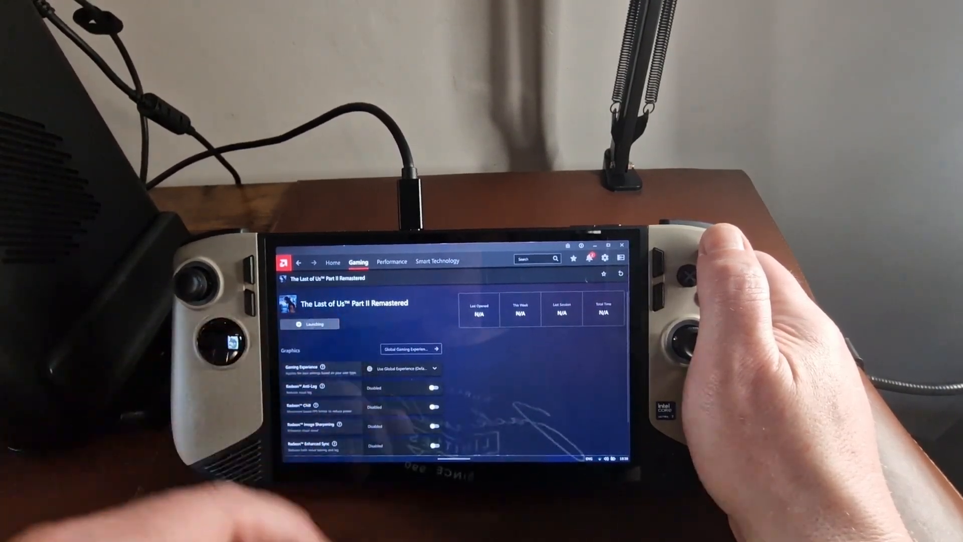
pyautogui.click(313, 324)
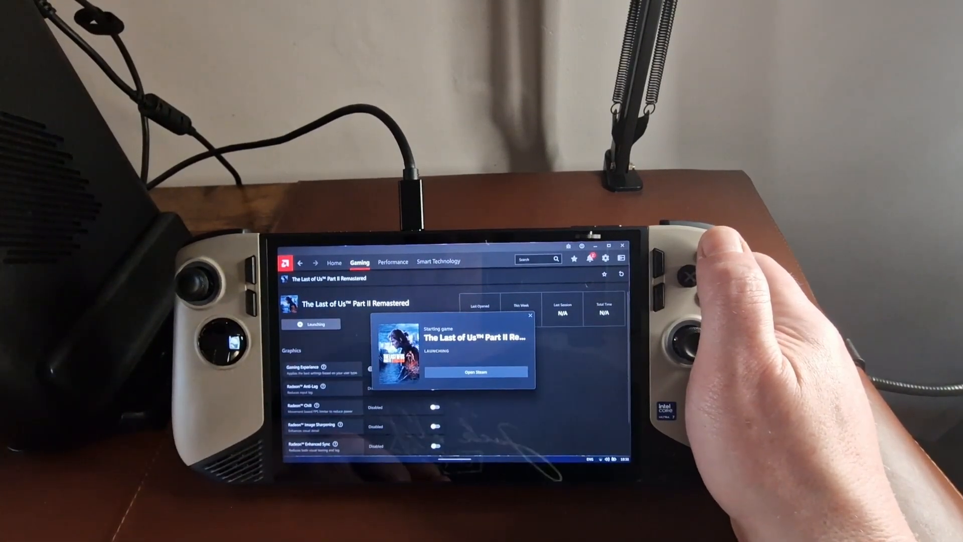